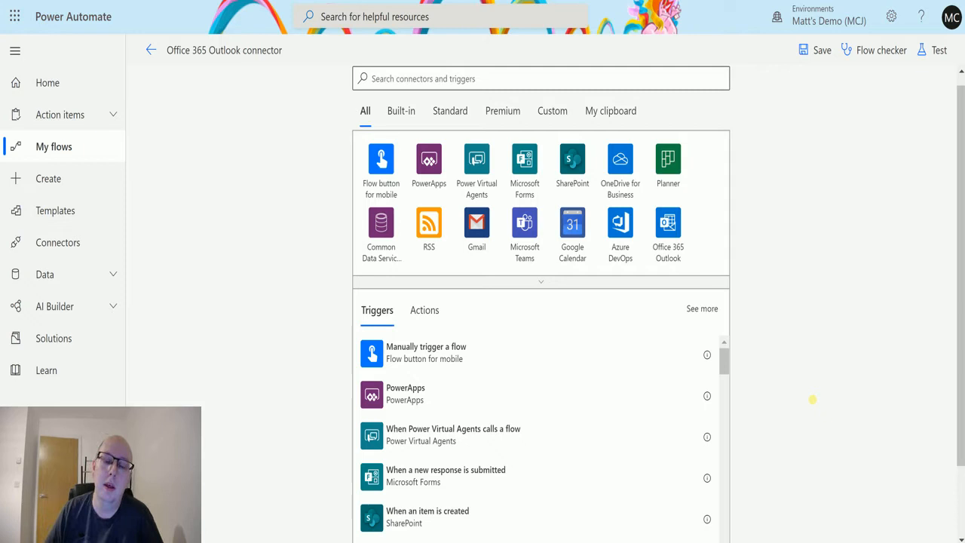
pyautogui.moveTo(752, 396)
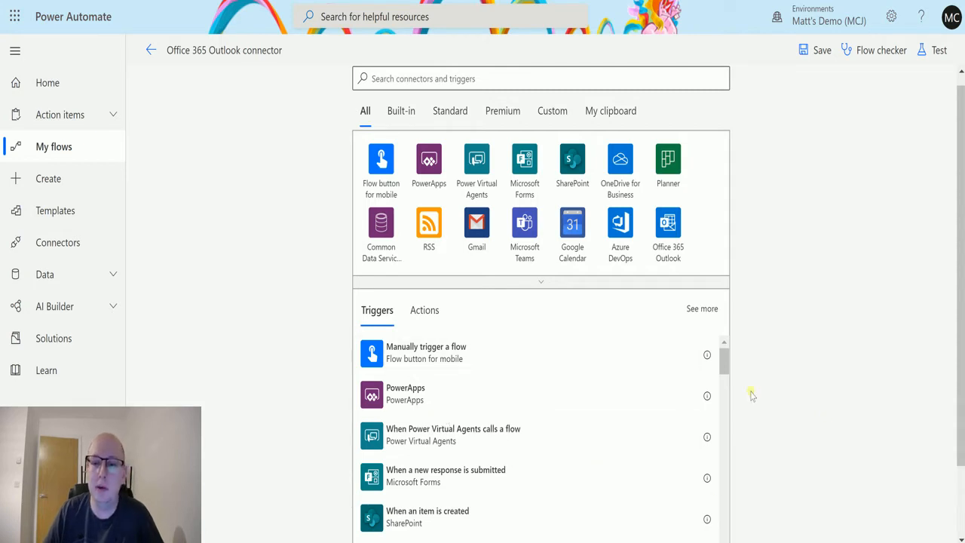
pyautogui.moveTo(572, 223)
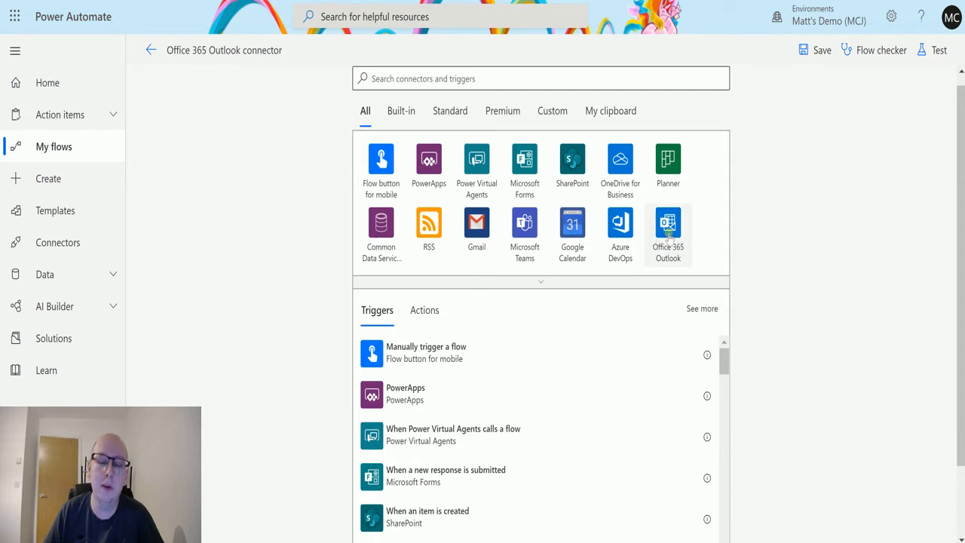
# - Pick the Office 365 Outlook trigger 'When an upcoming event is starting soon (V3)'
pyautogui.click(668, 226)
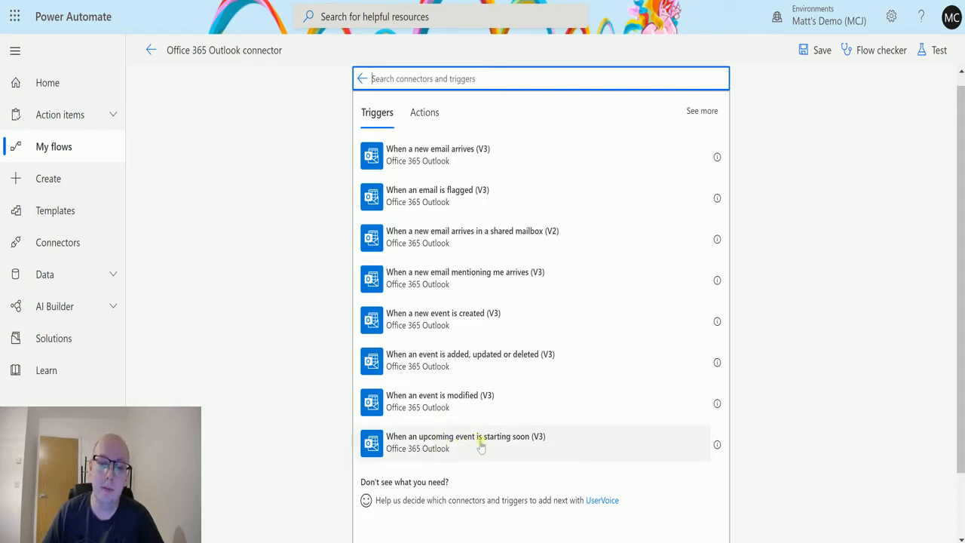
pyautogui.click(473, 442)
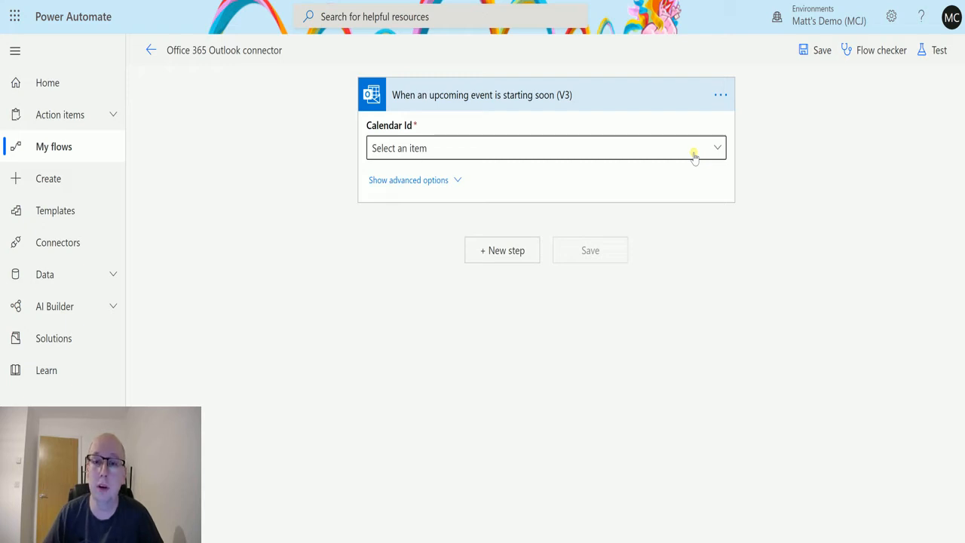
# - Set Calendar Id to Calendar and change the look-ahead time from 15 to 60
pyautogui.click(717, 147)
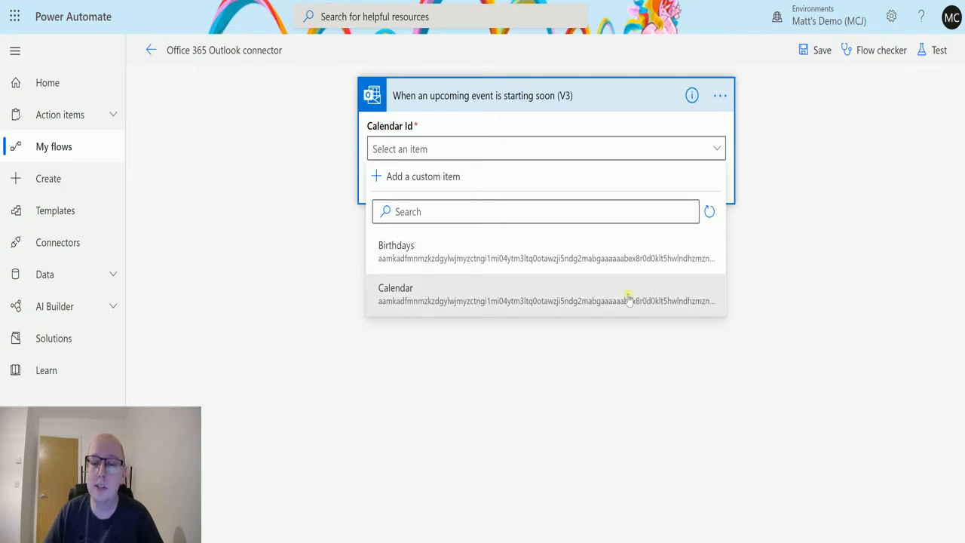
pyautogui.moveTo(632, 300)
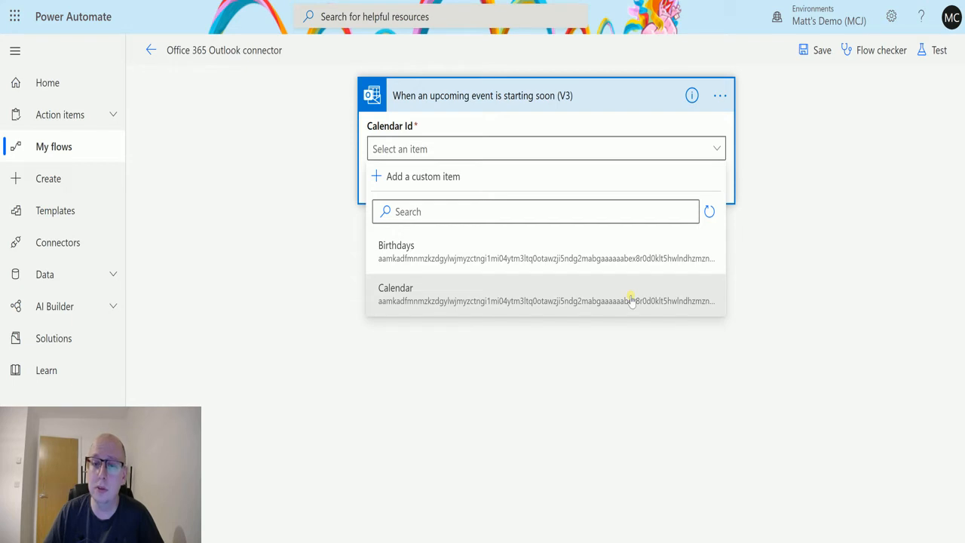
pyautogui.click(396, 295)
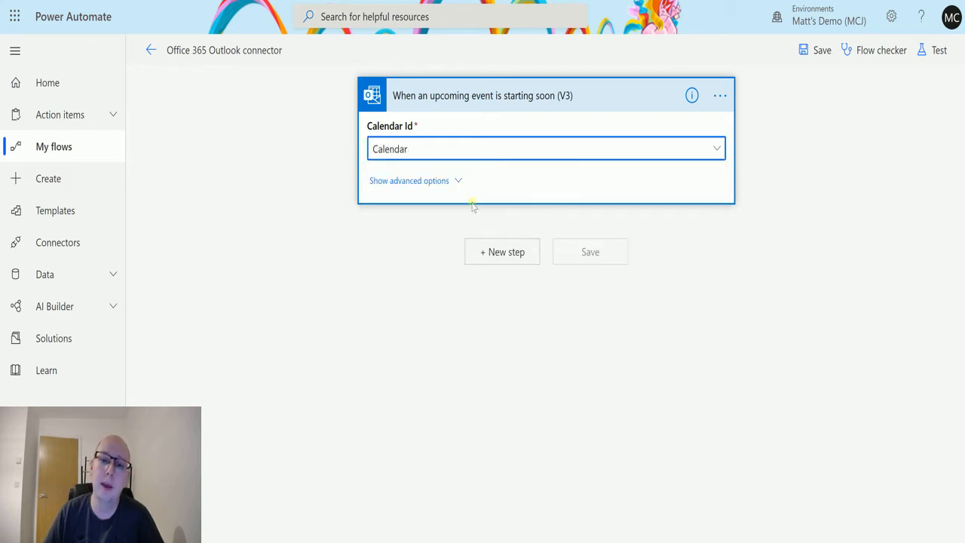
pyautogui.moveTo(458, 186)
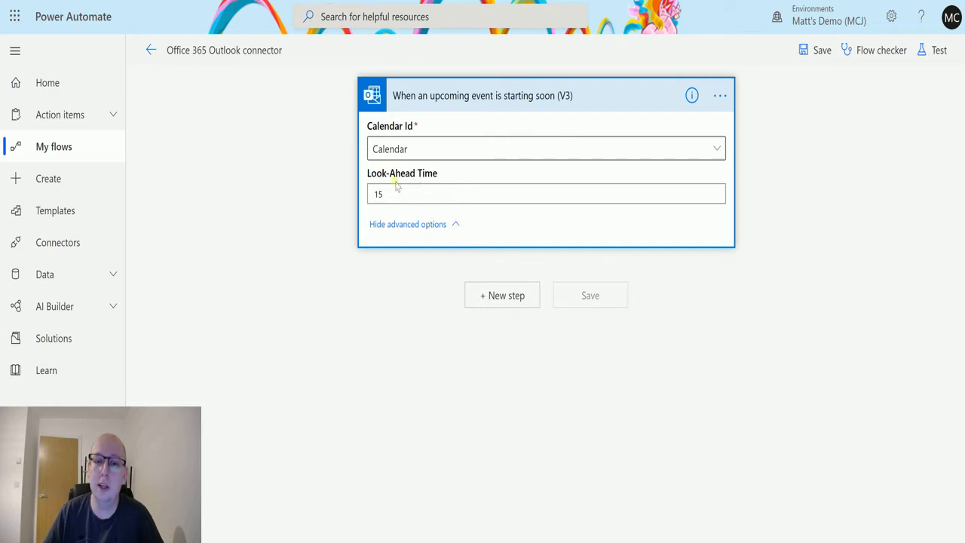
pyautogui.moveTo(390, 240)
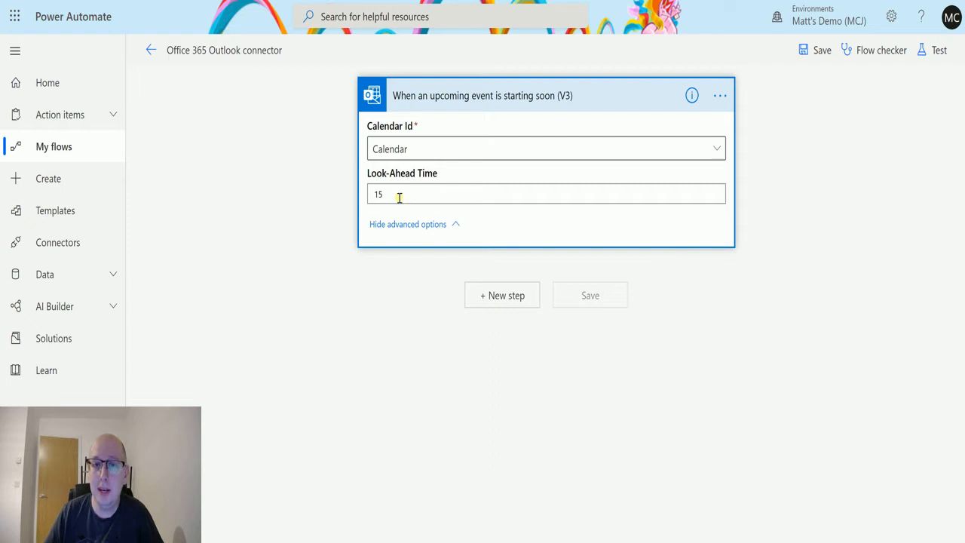
pyautogui.moveTo(397, 194)
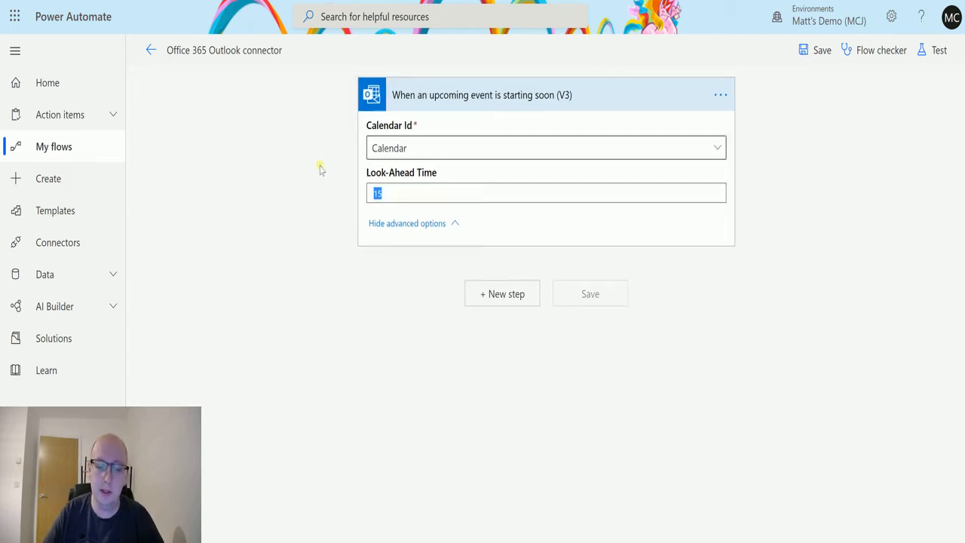
pyautogui.write('60')
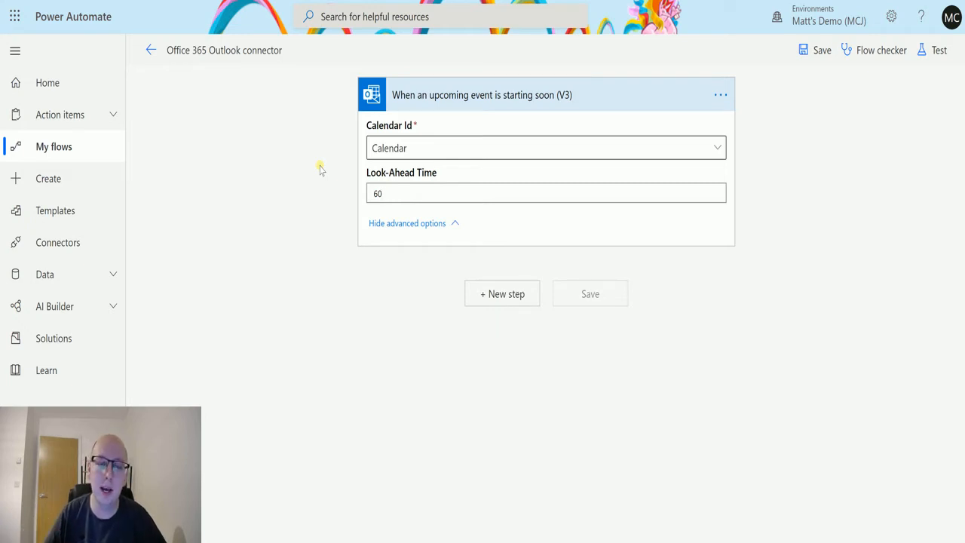
pyautogui.moveTo(495, 279)
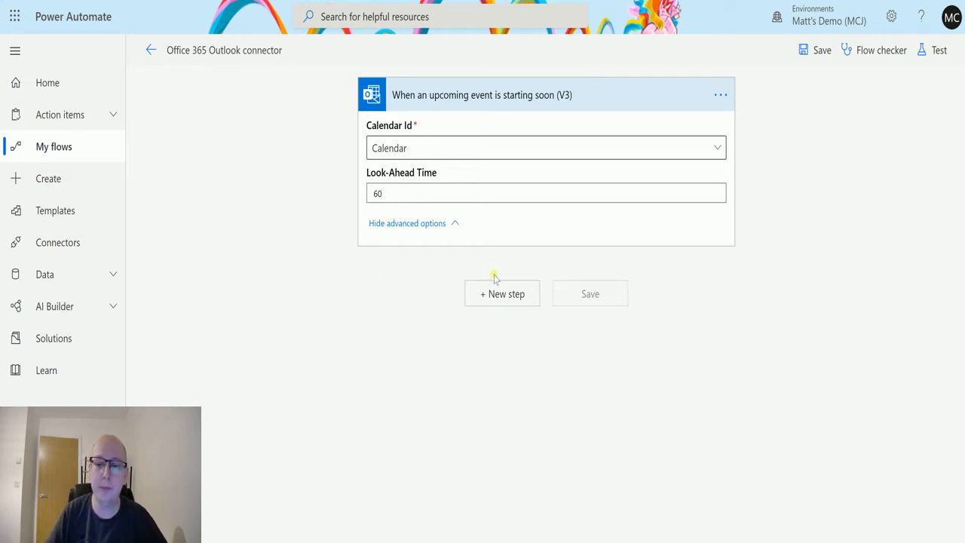
# - Add a Compose action with the event's Subject and Start time as inputs
pyautogui.click(501, 294)
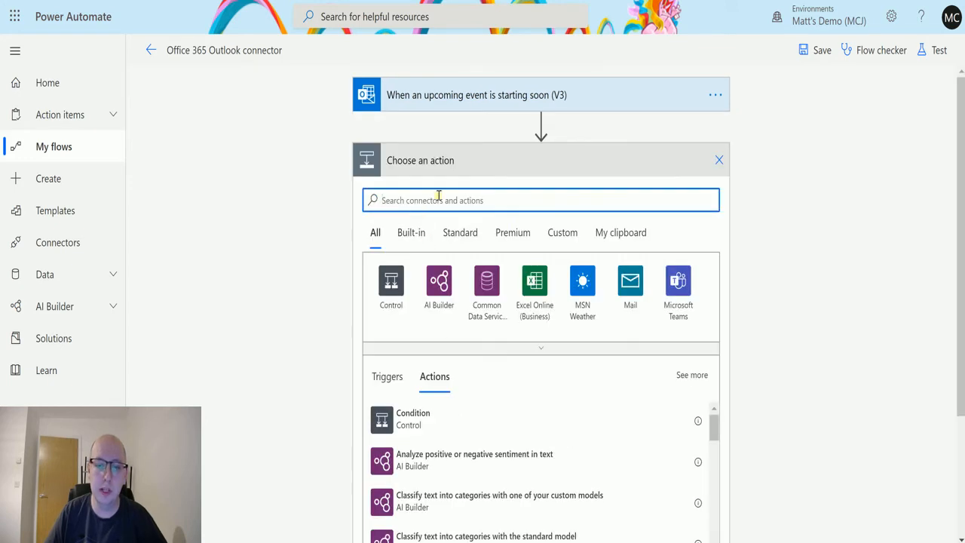
pyautogui.write('Compose')
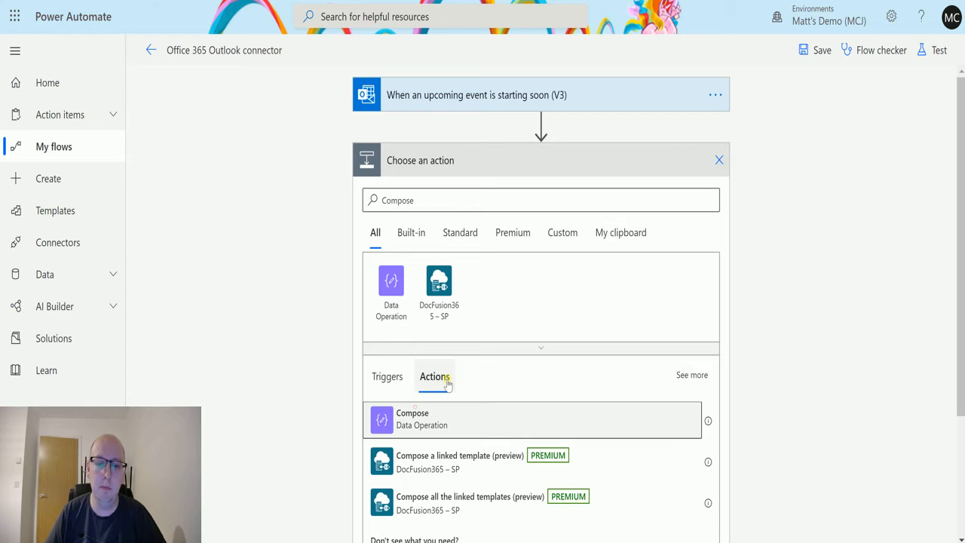
pyautogui.click(411, 420)
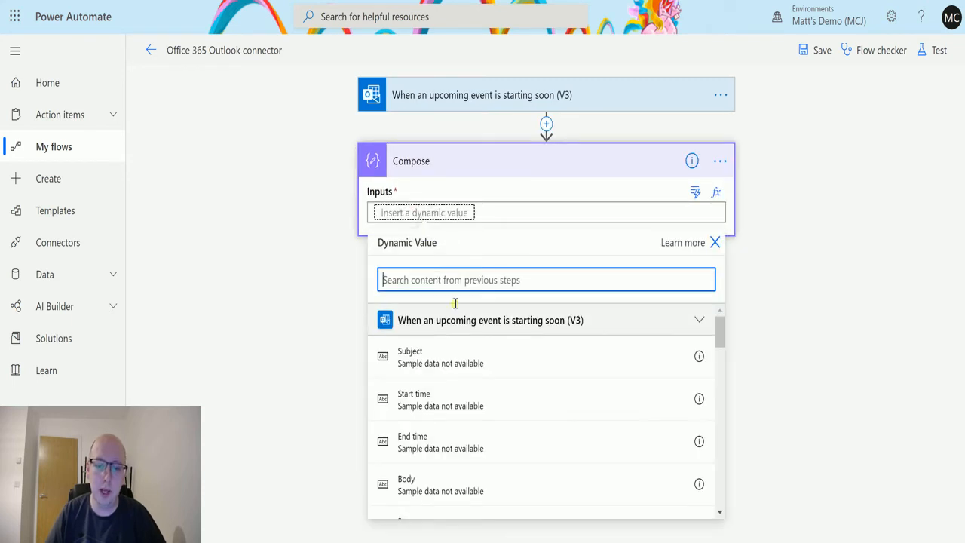
pyautogui.click(411, 357)
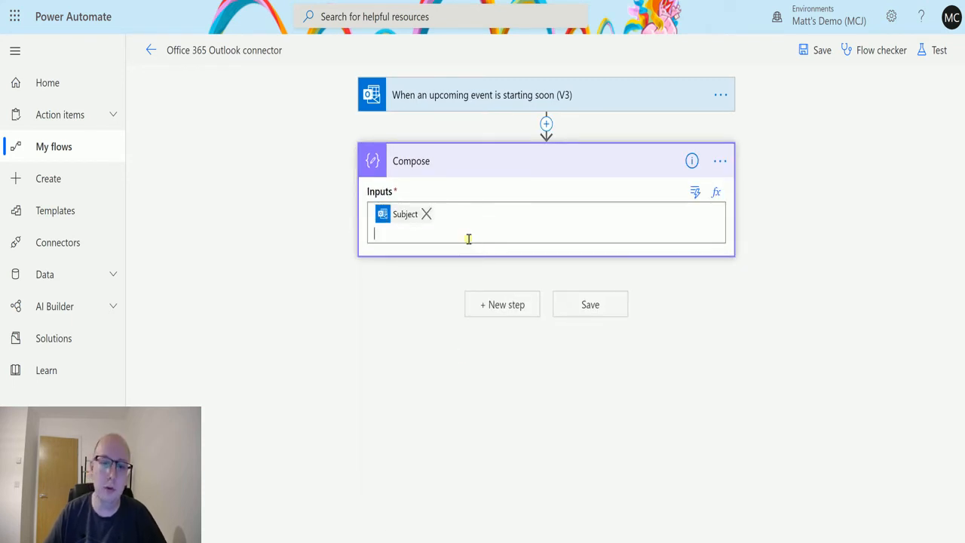
pyautogui.click(469, 233)
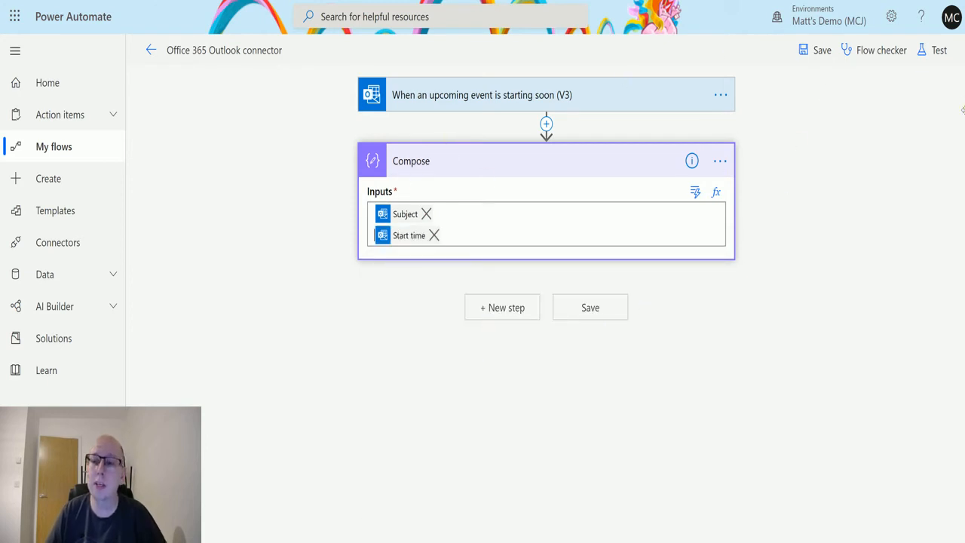
# - Save the flow and begin a test run awaiting an upcoming event
pyautogui.click(589, 307)
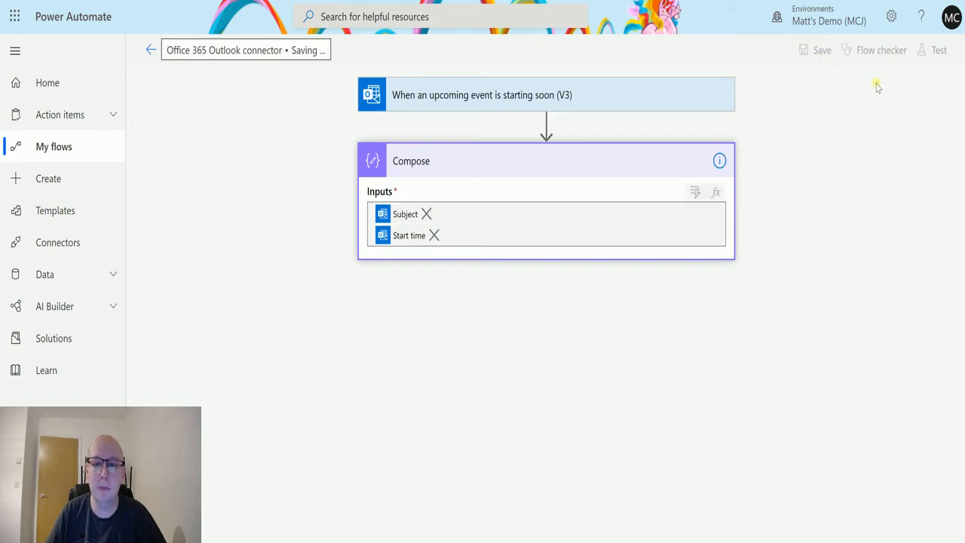
pyautogui.moveTo(942, 62)
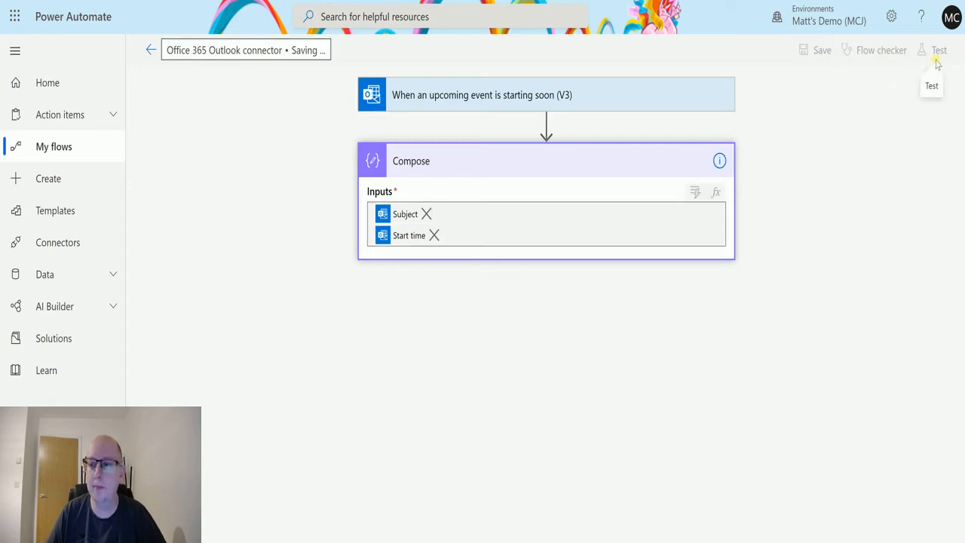
pyautogui.click(943, 50)
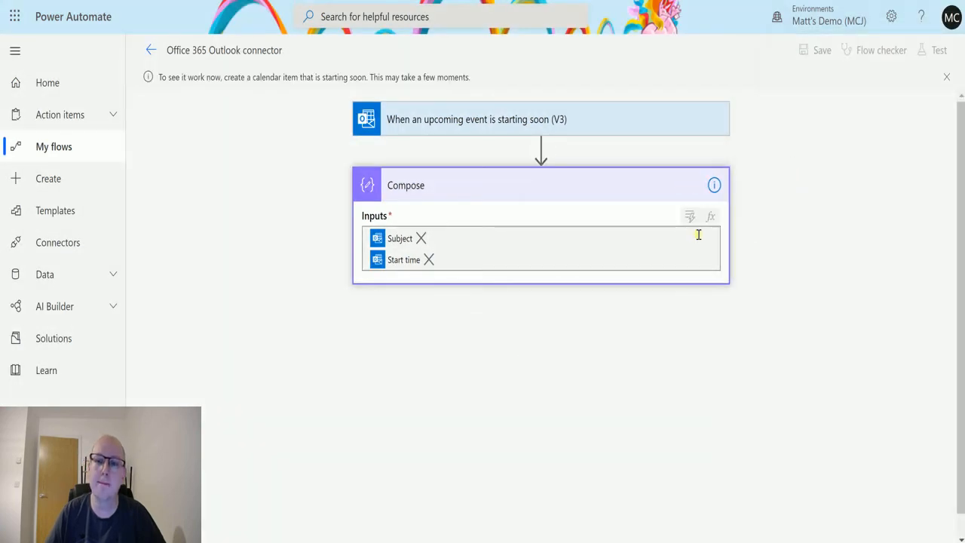
pyautogui.moveTo(504, 201)
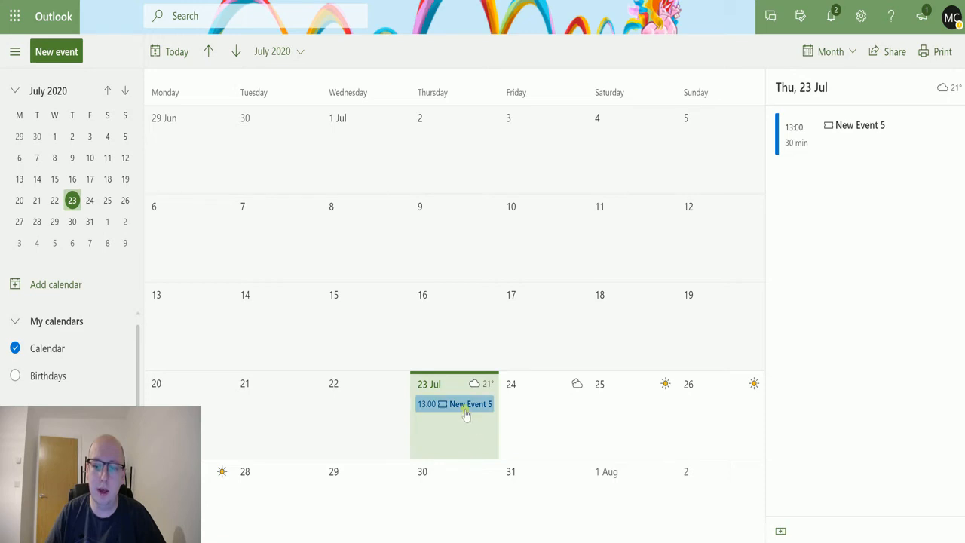
# - Edit New Event 5 to start at 21:30, ending 22:00, and save it
pyautogui.click(464, 404)
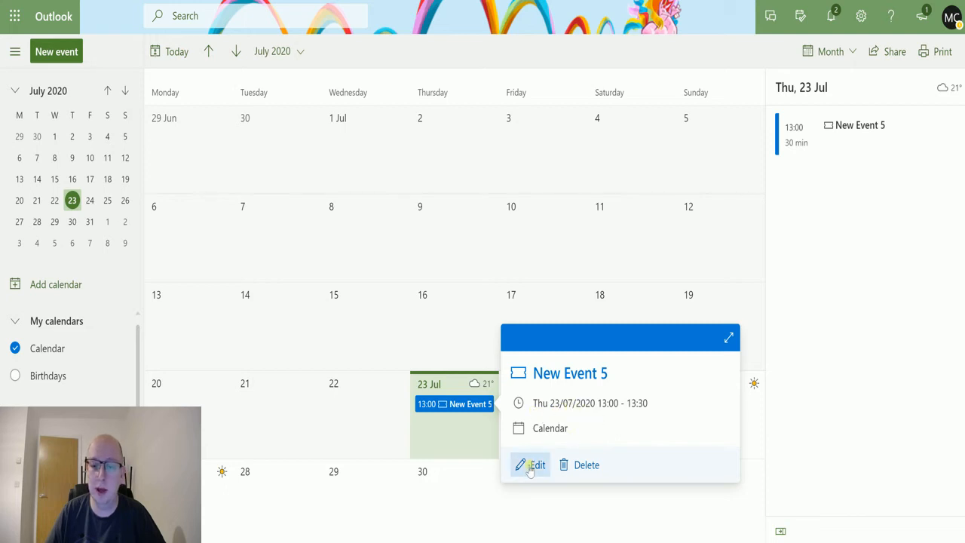
pyautogui.click(533, 465)
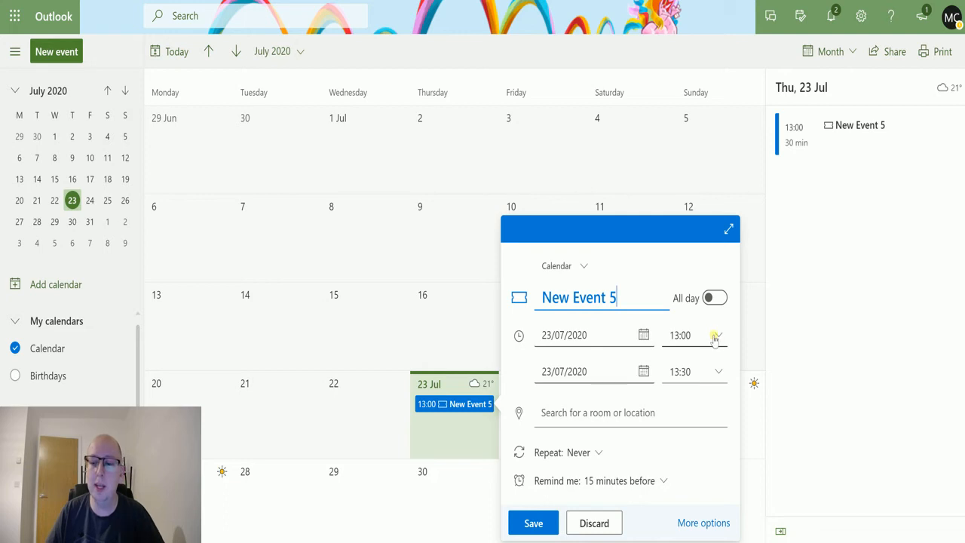
pyautogui.click(718, 336)
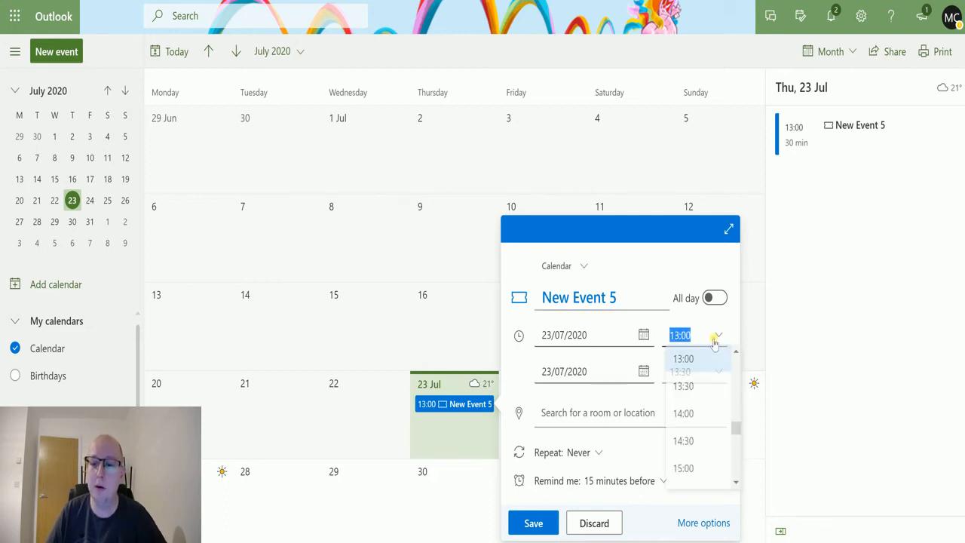
pyautogui.scroll(-3)
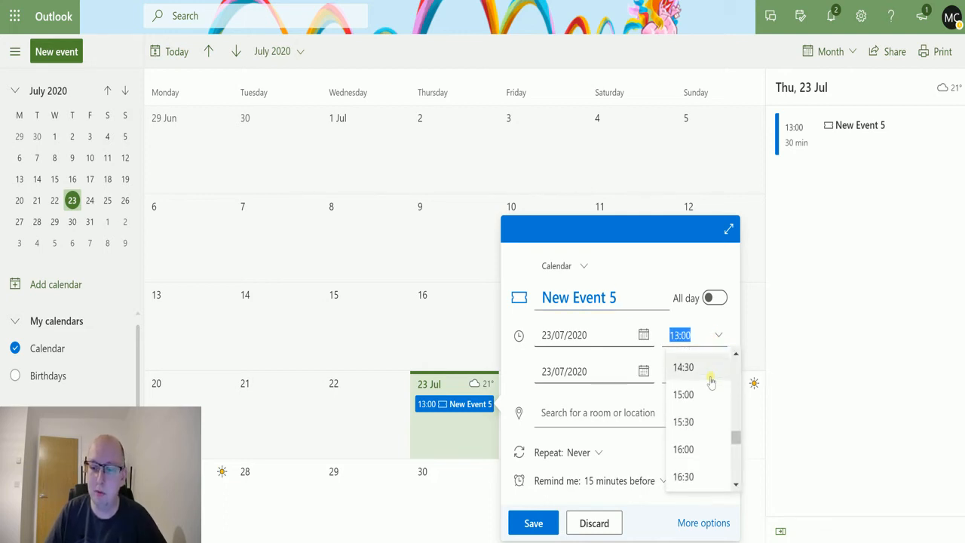
pyautogui.scroll(-3)
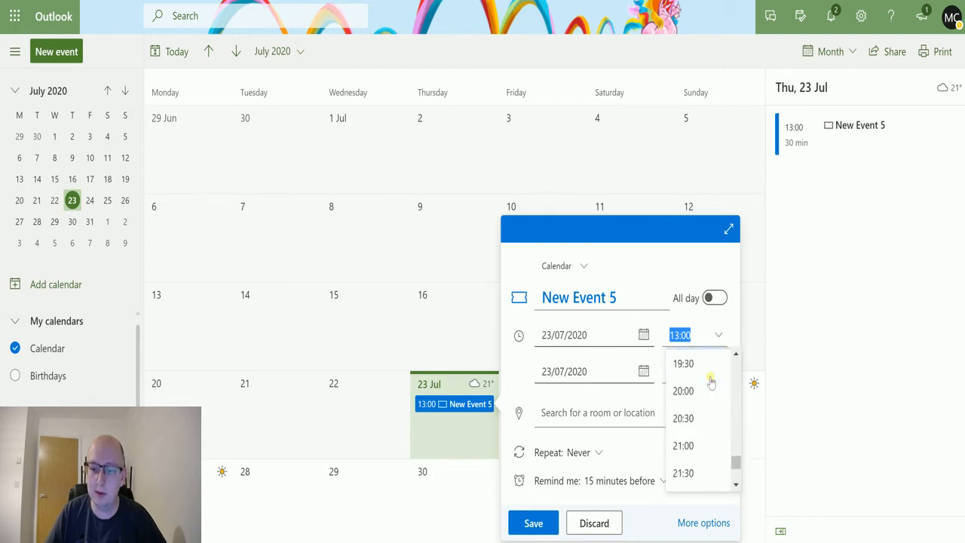
pyautogui.scroll(-3)
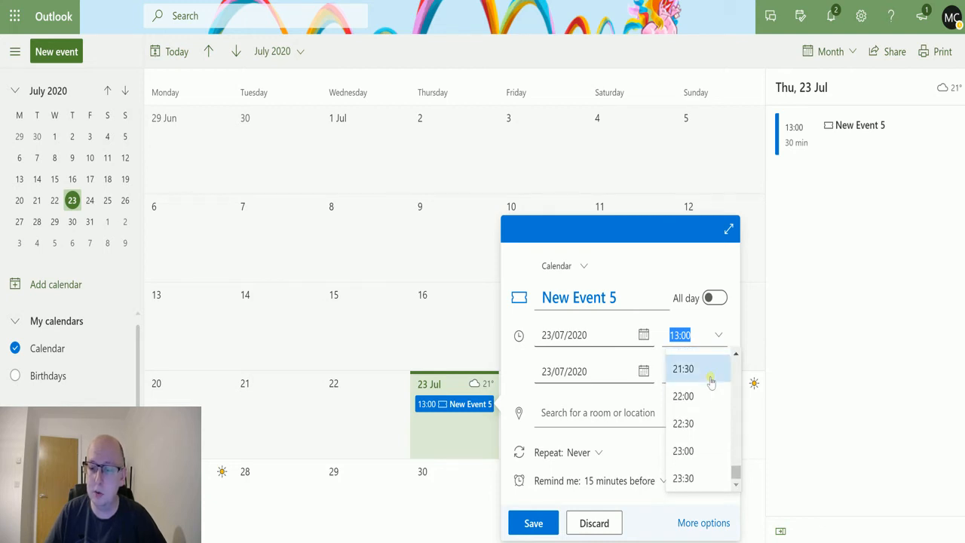
pyautogui.click(683, 369)
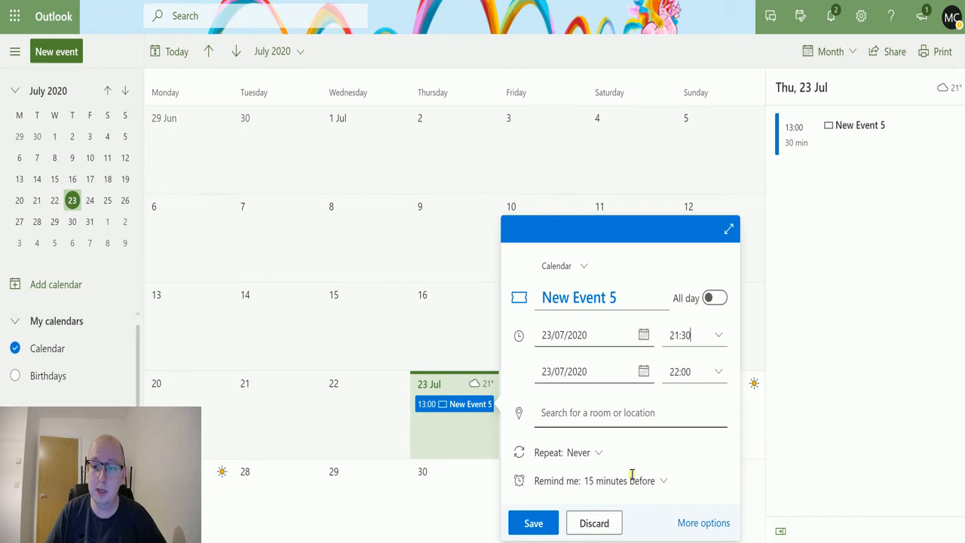
pyautogui.click(534, 523)
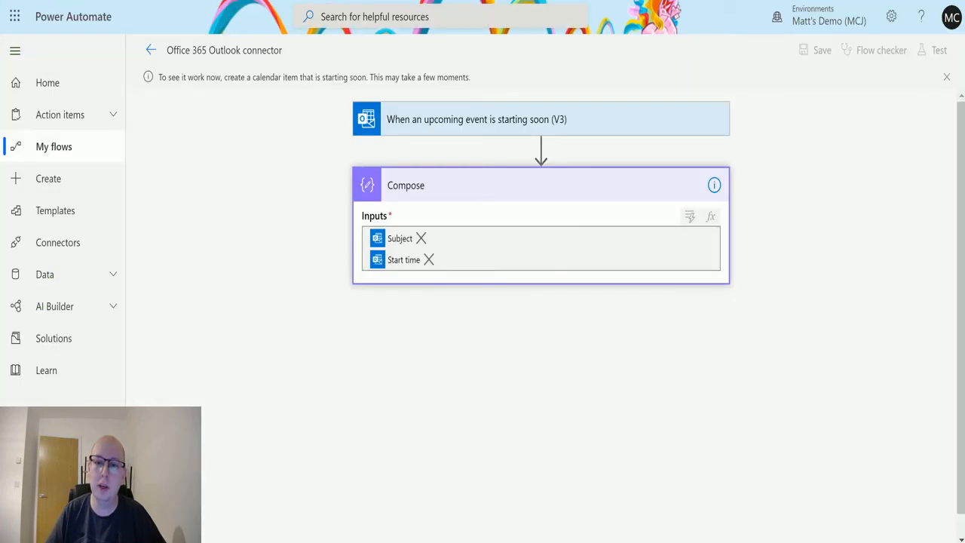
pyautogui.moveTo(615, 358)
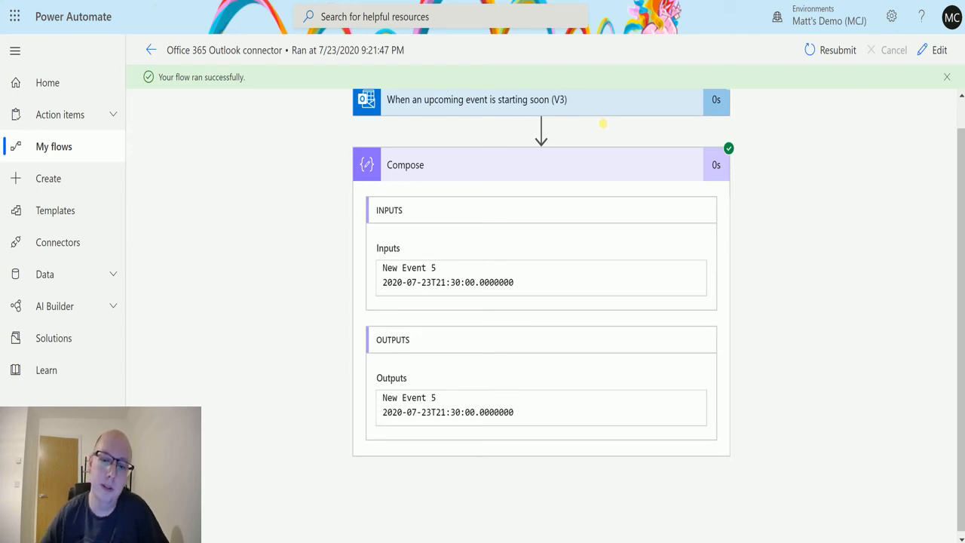
pyautogui.moveTo(613, 334)
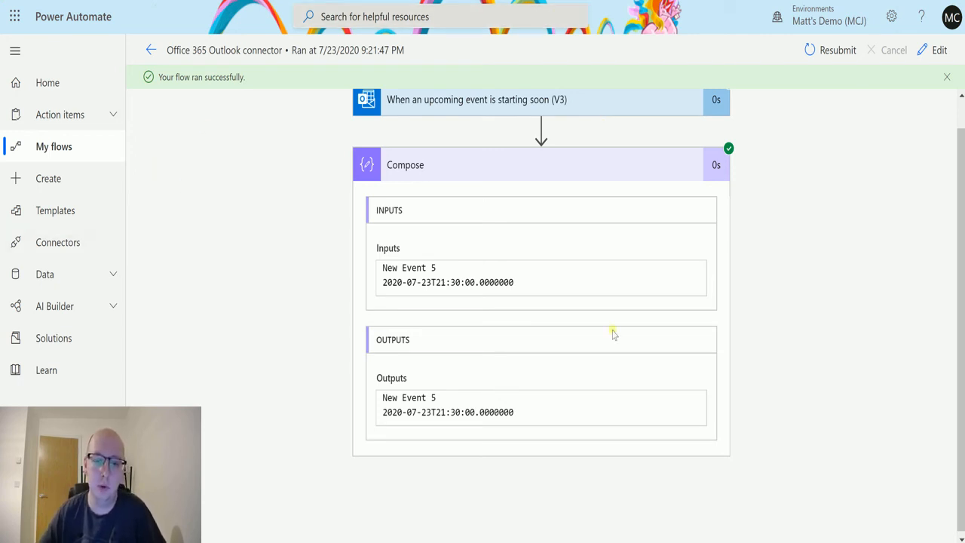
pyautogui.moveTo(420, 259)
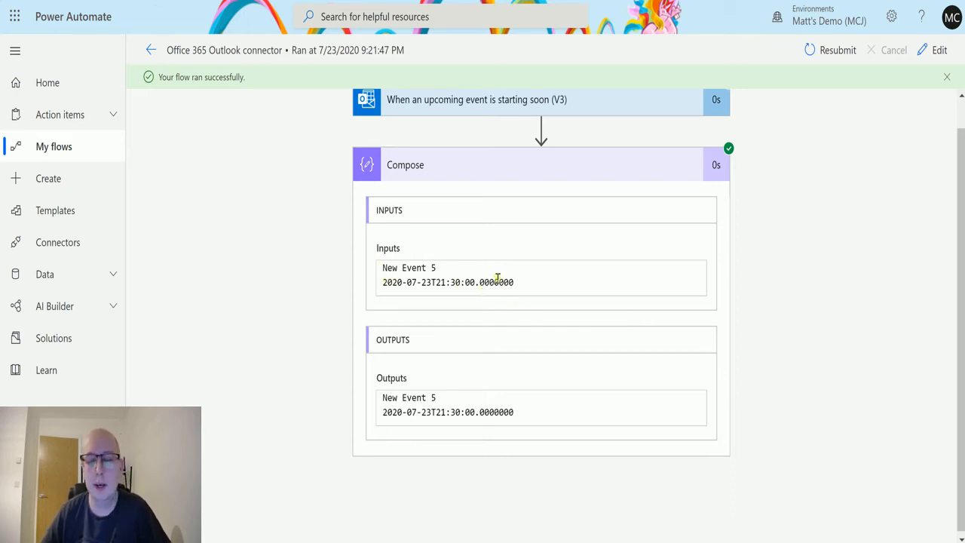
pyautogui.moveTo(514, 264)
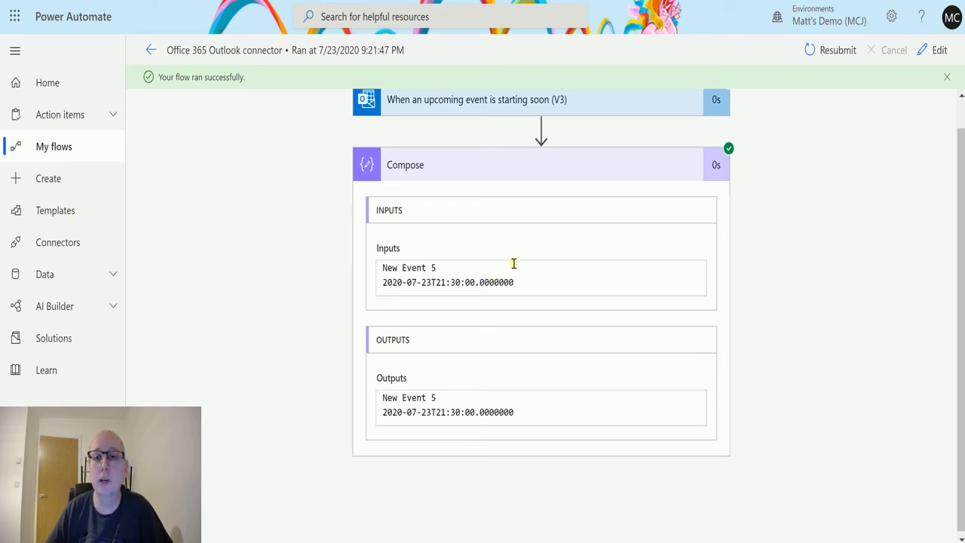
pyautogui.moveTo(519, 263)
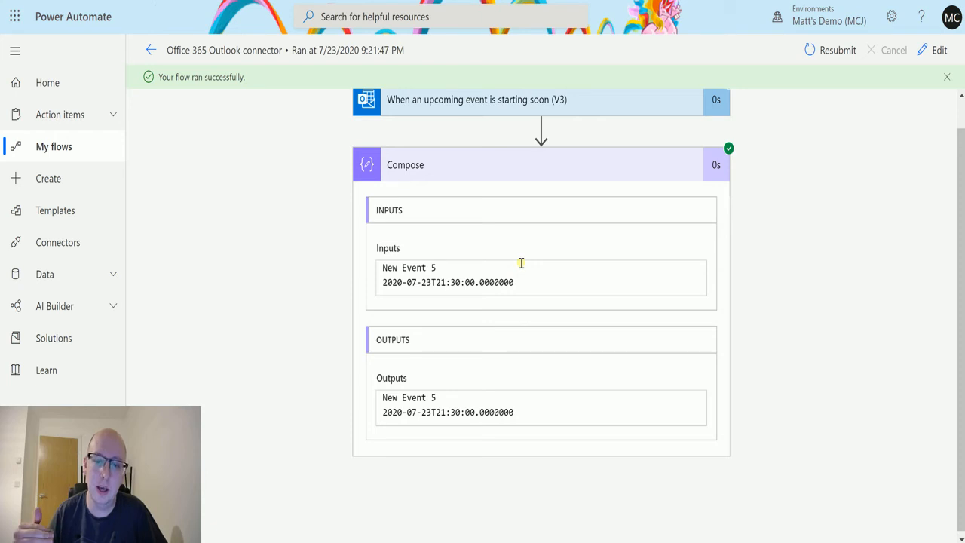
pyautogui.moveTo(711, 79)
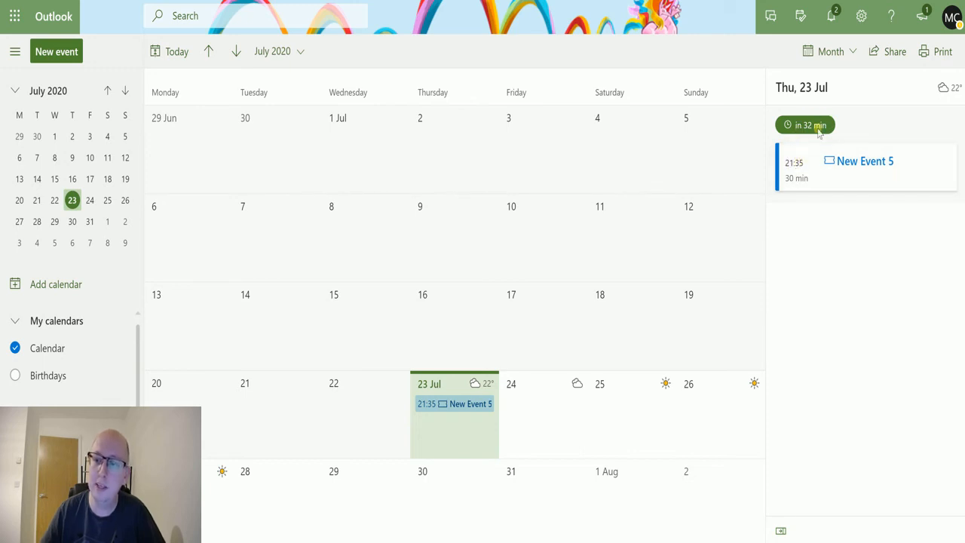
pyautogui.moveTo(147, 209)
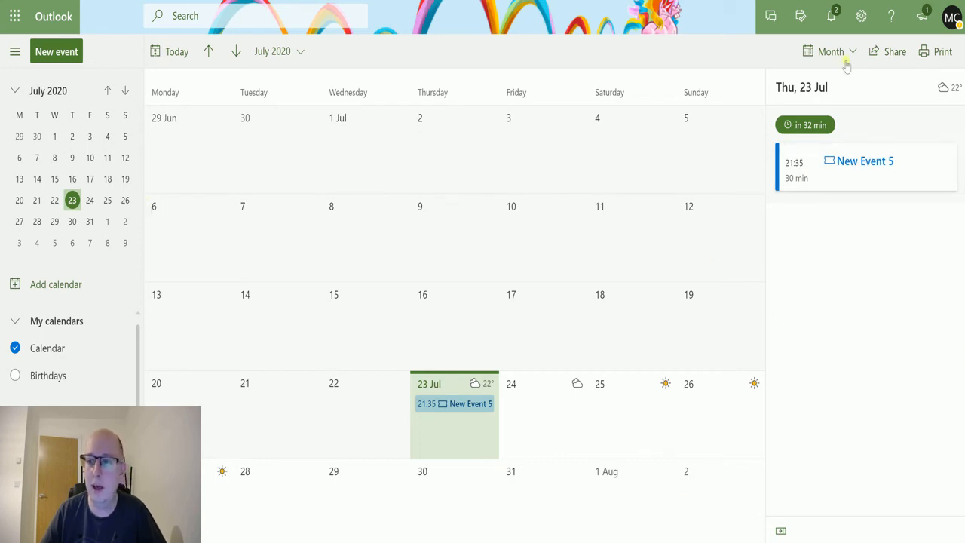
pyautogui.moveTo(843, 203)
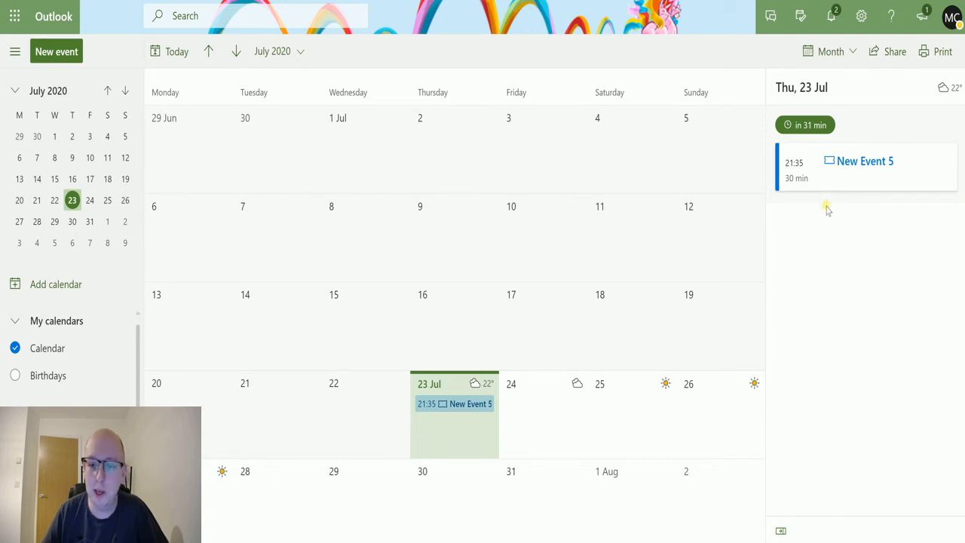
pyautogui.moveTo(825, 225)
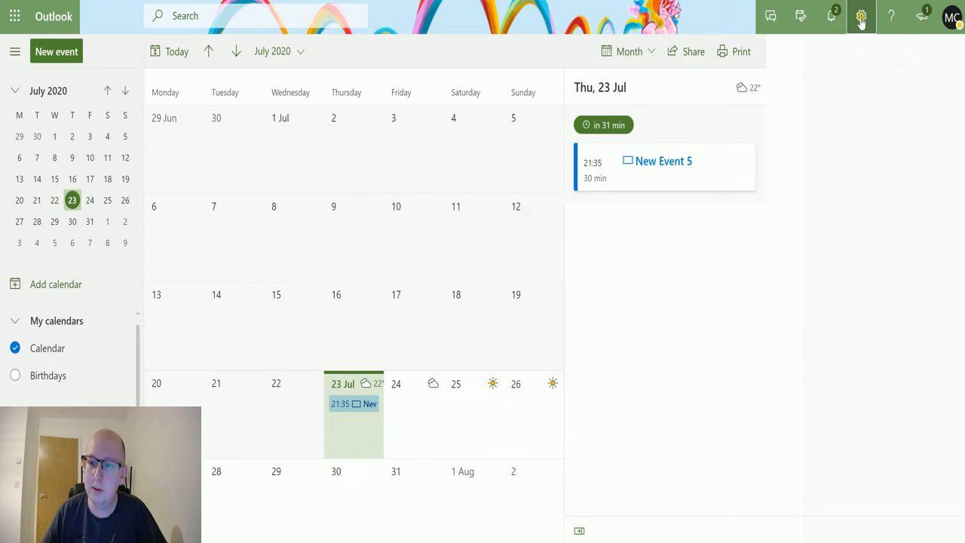
# - Open Outlook settings to check the time zone is Coordinated Universal Time
pyautogui.click(861, 16)
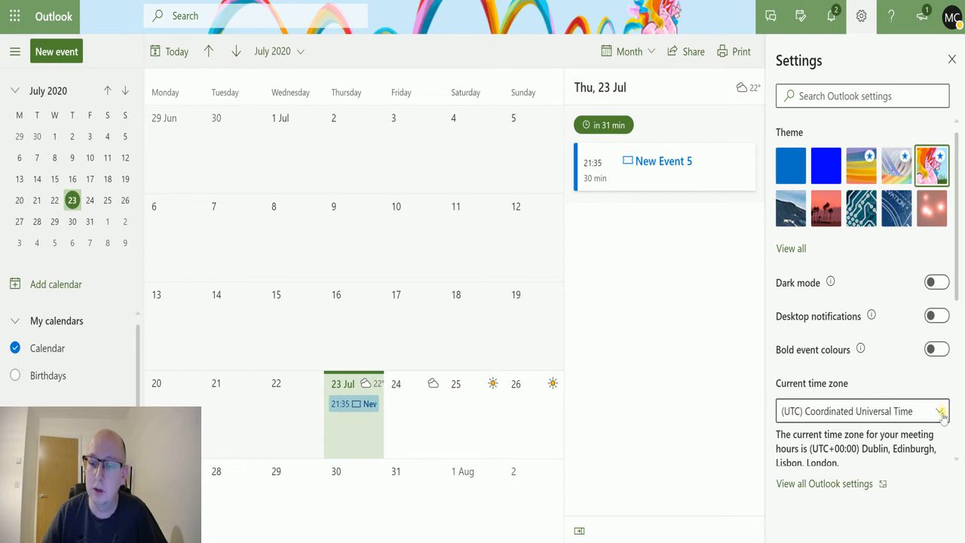
pyautogui.moveTo(852, 463)
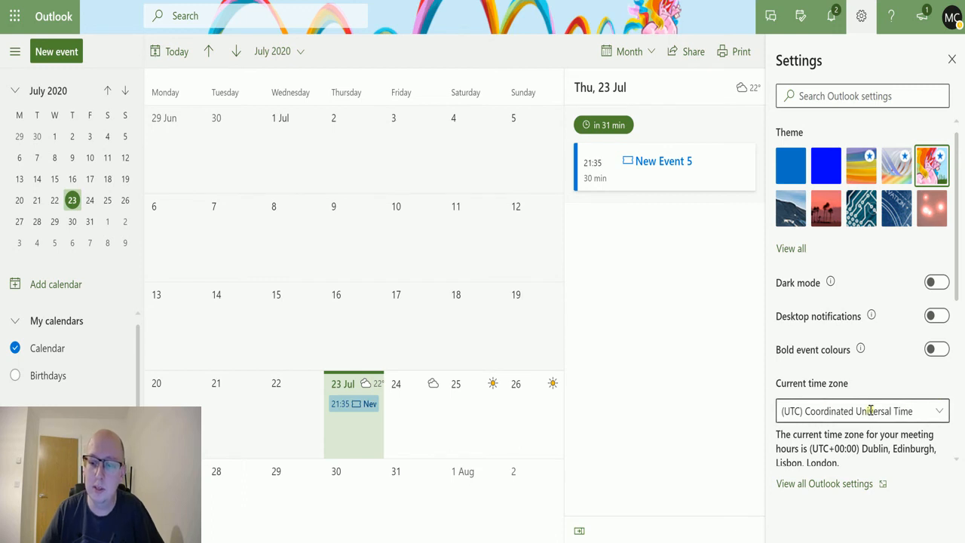
pyautogui.moveTo(631, 96)
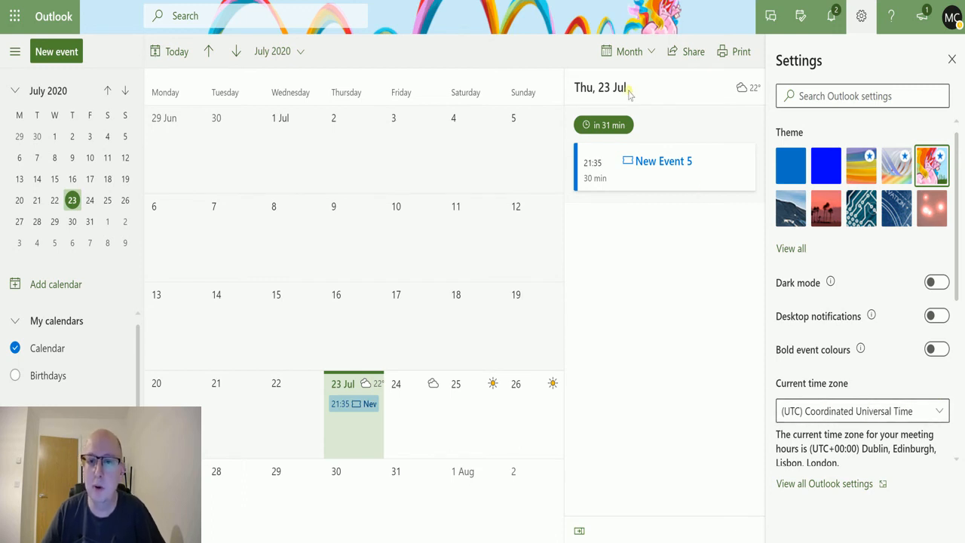